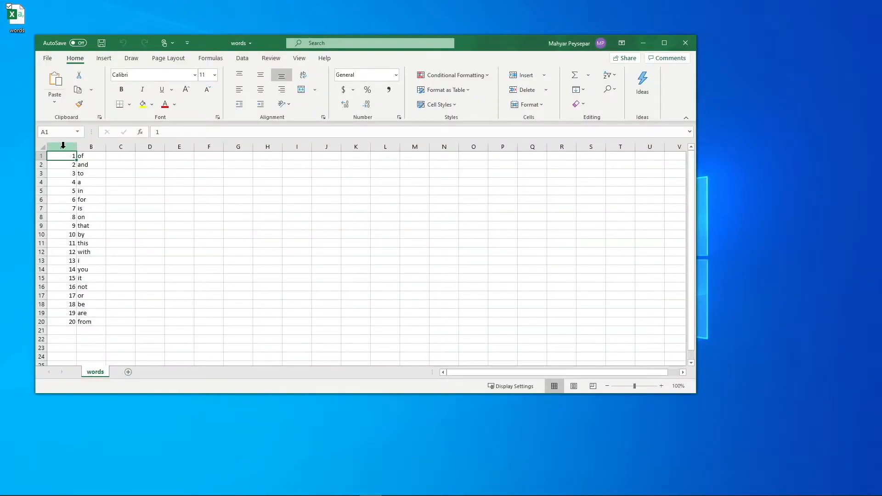
Review the 20 numbered IDs and words in the Excel words file, then close it
{"action": "left_click", "coordinate": [61, 146]}
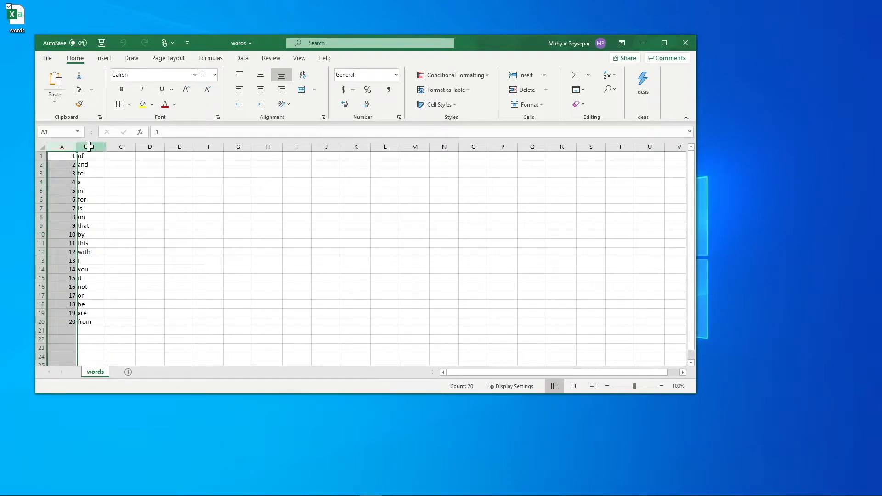
{"action": "left_click", "coordinate": [91, 146]}
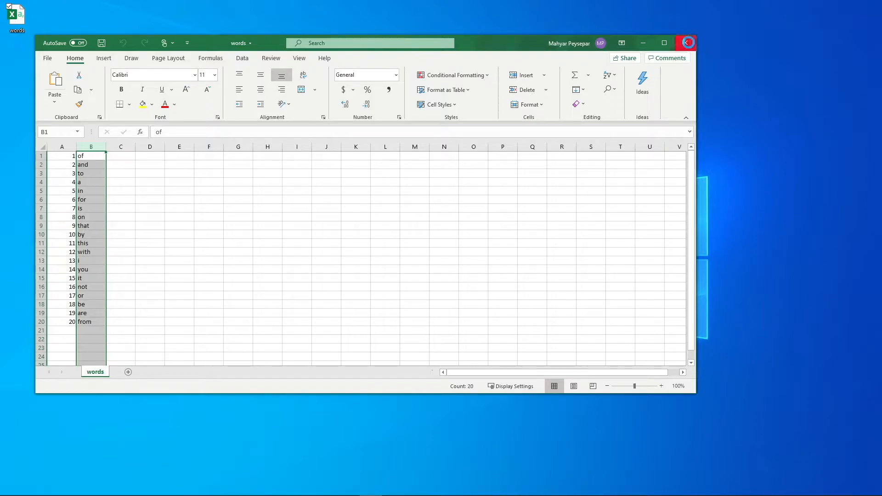
{"action": "left_click", "coordinate": [687, 43]}
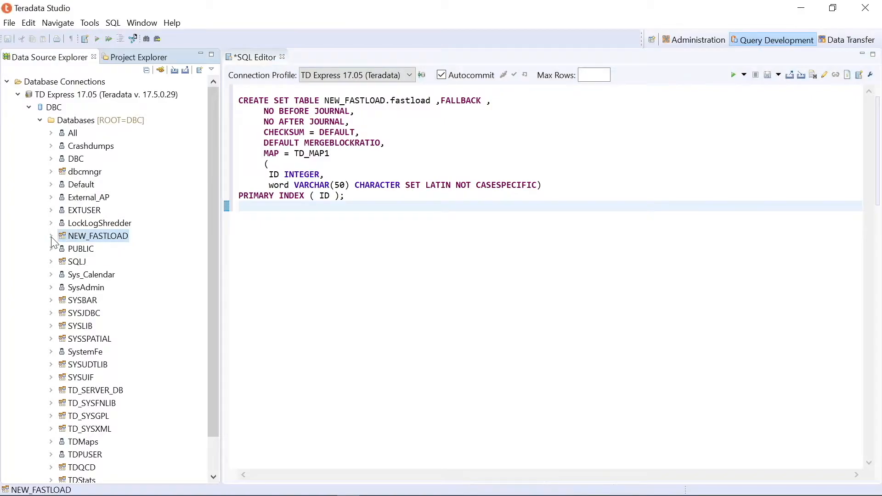
Expand NEW_FASTLOAD and run SELECT * FROM NEW_FASTLOAD.fastload, showing empty ID and word columns
{"action": "left_click", "coordinate": [51, 236]}
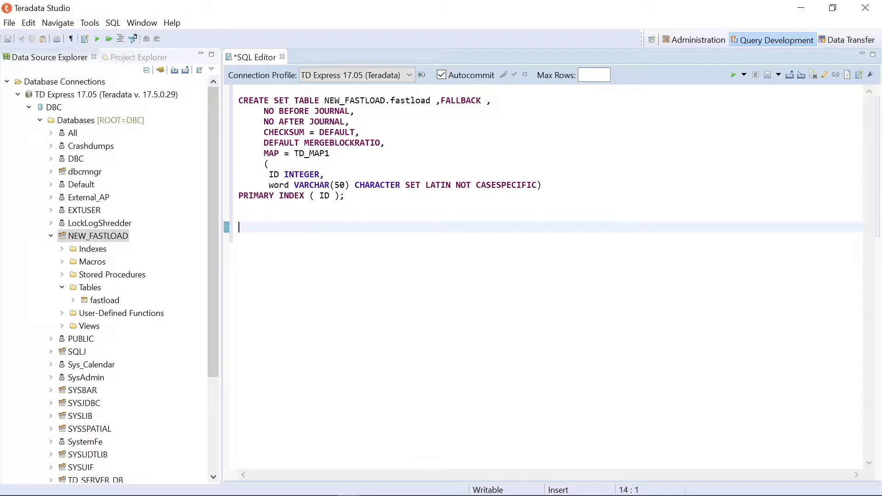
{"action": "type", "text": "SELECT * FRO"}
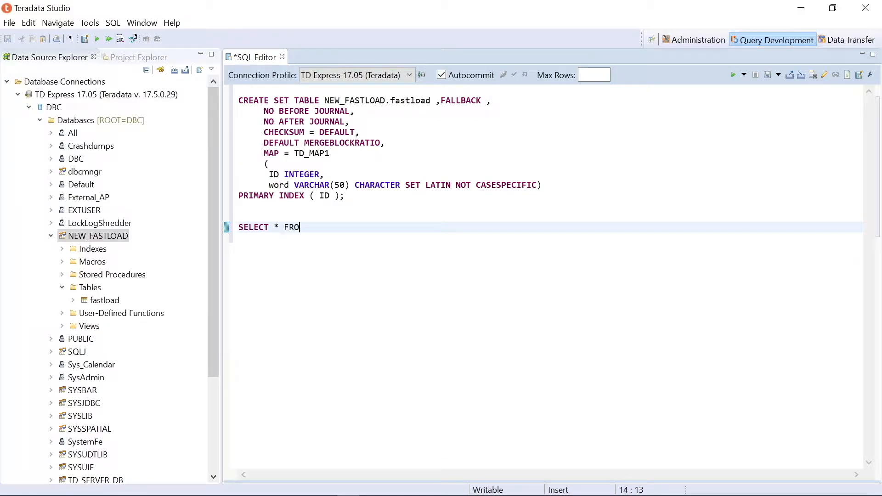
{"action": "type", "text": "M NEW_FASTLOAD.fastload;"}
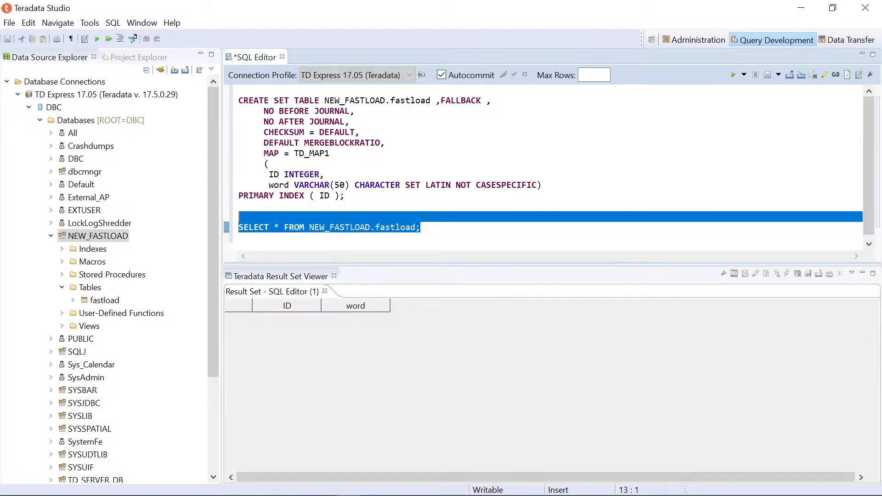
{"action": "mouse_move", "coordinate": [292, 328]}
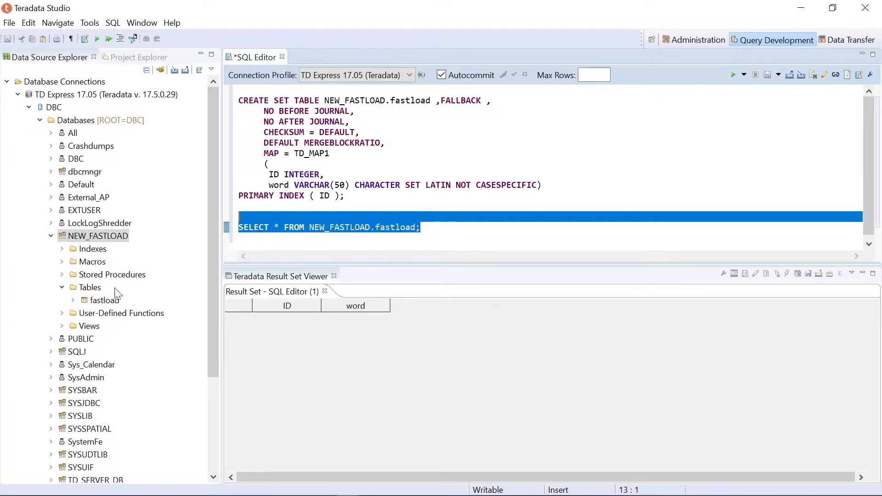
Launch Load Data for the fastload table with External File (FastLoad) as source type
{"action": "right_click", "coordinate": [104, 300]}
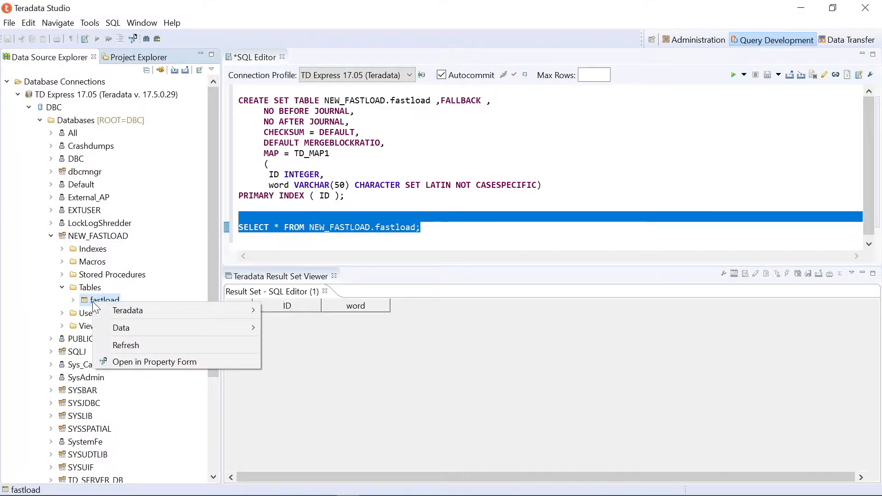
{"action": "mouse_move", "coordinate": [142, 327]}
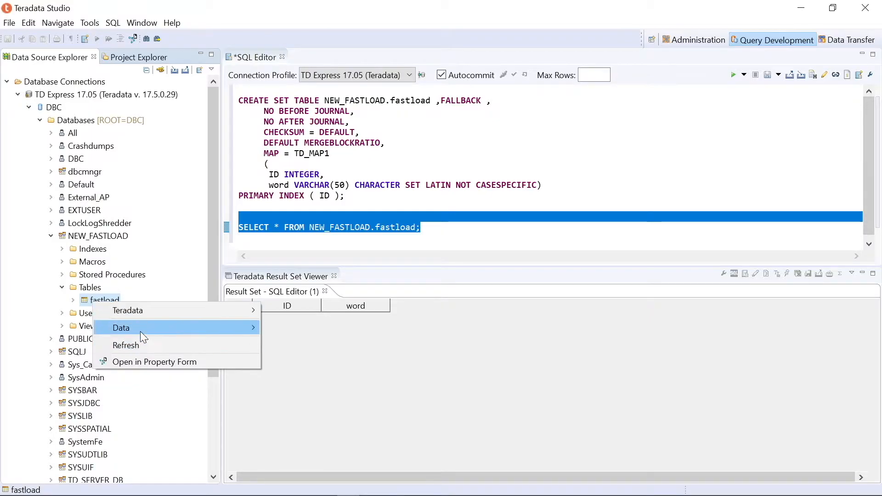
{"action": "left_click", "coordinate": [121, 328]}
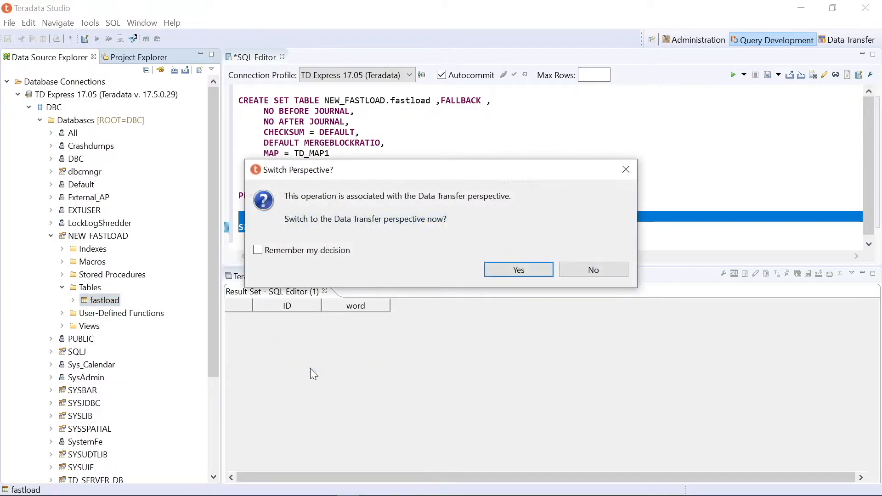
{"action": "mouse_move", "coordinate": [423, 224]}
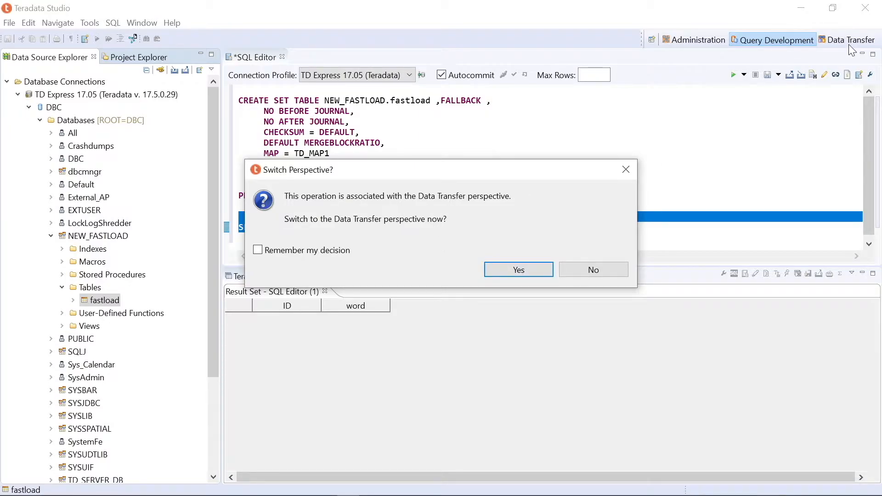
{"action": "left_click", "coordinate": [518, 270]}
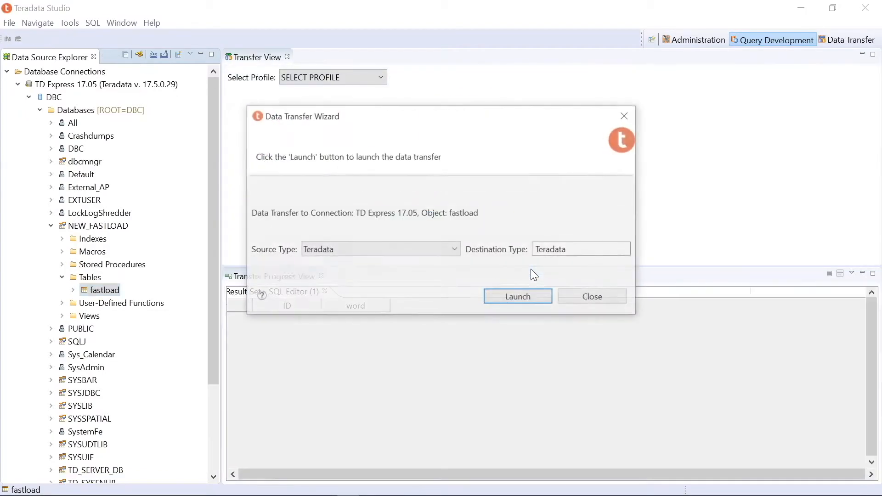
{"action": "left_click", "coordinate": [852, 40]}
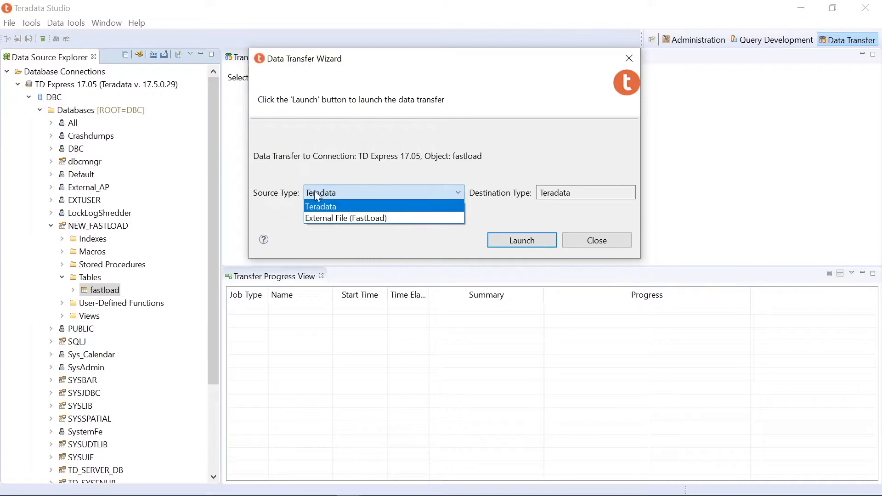
{"action": "mouse_move", "coordinate": [345, 219]}
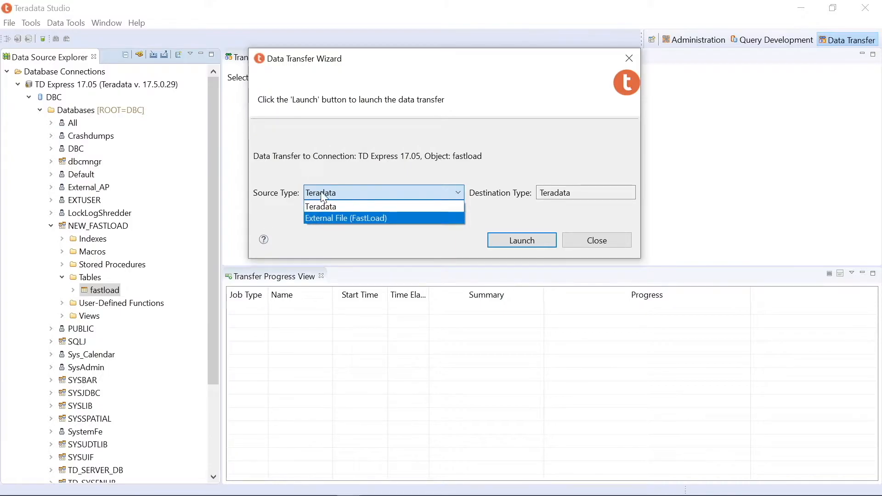
{"action": "mouse_move", "coordinate": [341, 232]}
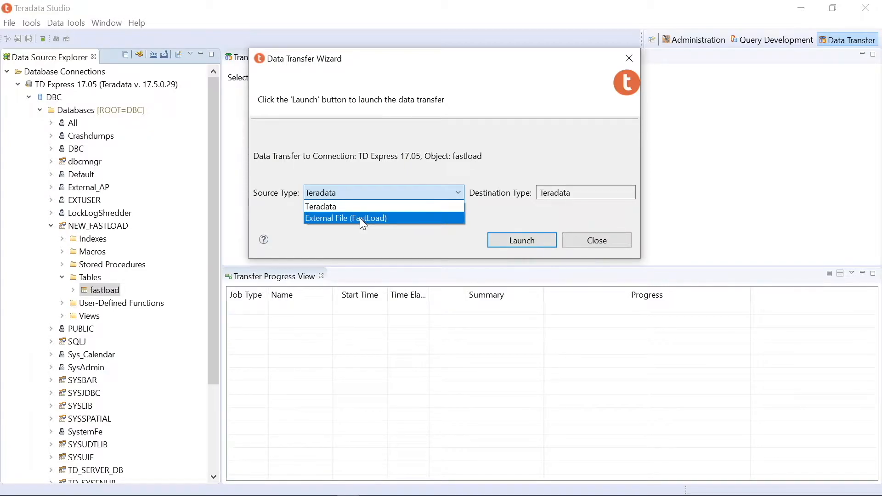
{"action": "left_click", "coordinate": [346, 218]}
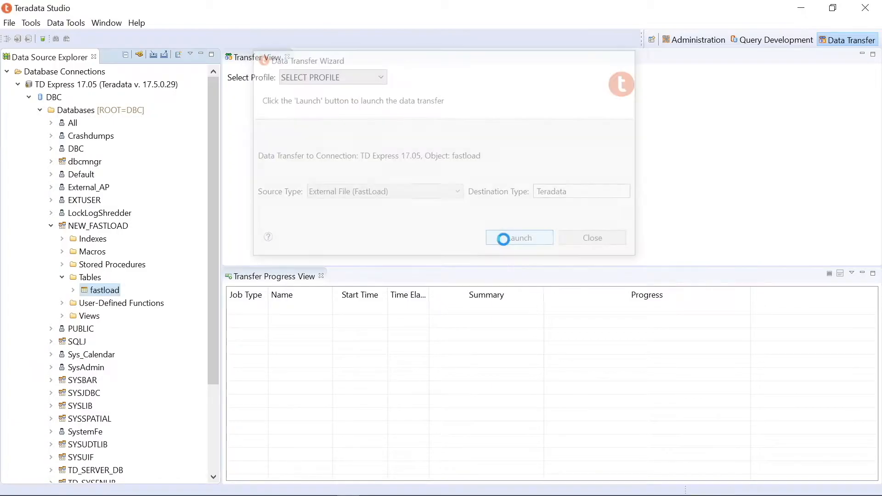
{"action": "left_click", "coordinate": [591, 237]}
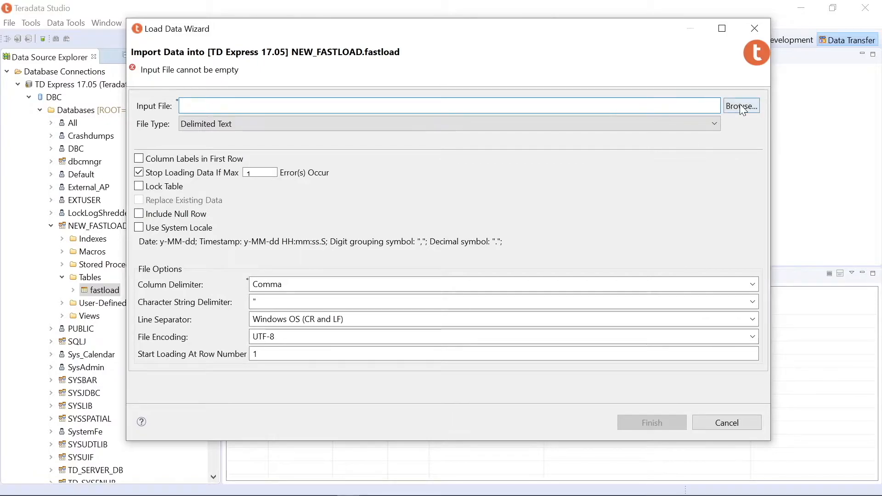
Import words.csv as comma-delimited input into NEW_FASTLOAD.fastload and finish the wizard
{"action": "left_click", "coordinate": [741, 105]}
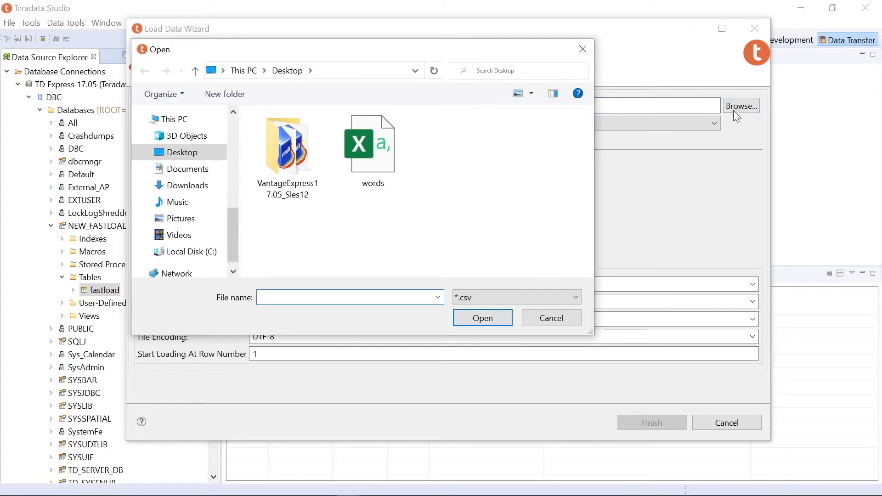
{"action": "mouse_move", "coordinate": [373, 143]}
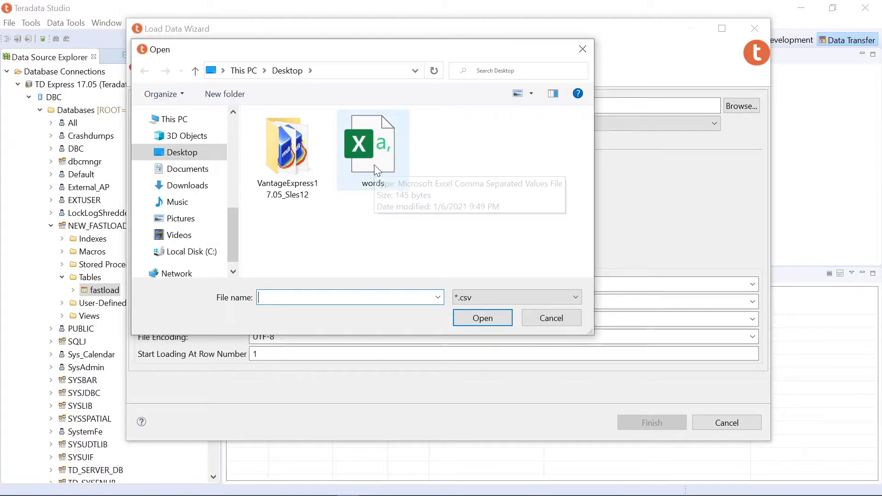
{"action": "left_click", "coordinate": [373, 144]}
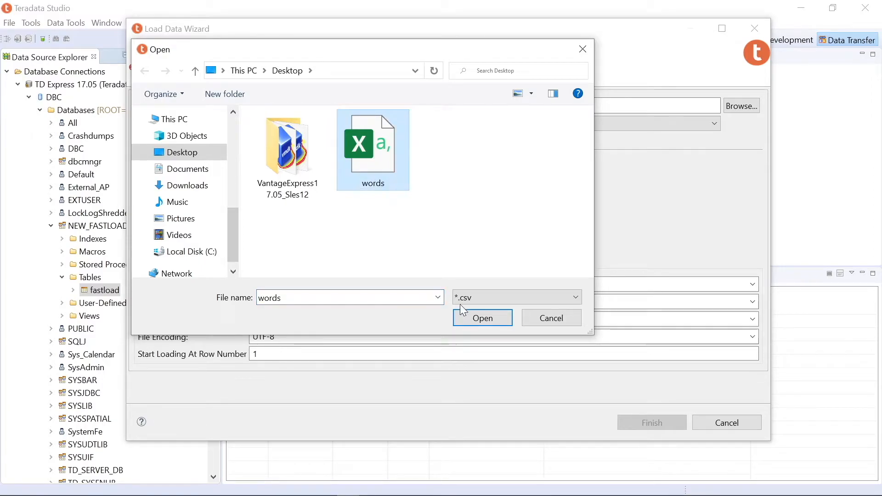
{"action": "left_click", "coordinate": [481, 318]}
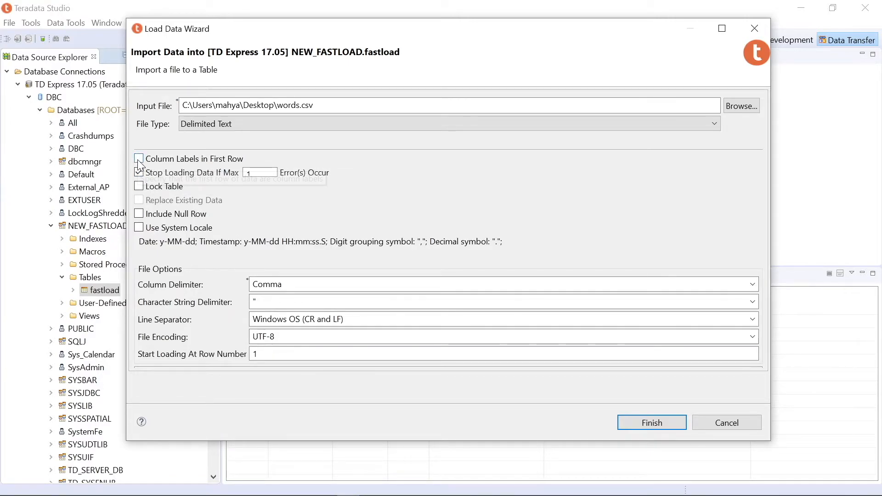
{"action": "left_click", "coordinate": [138, 172]}
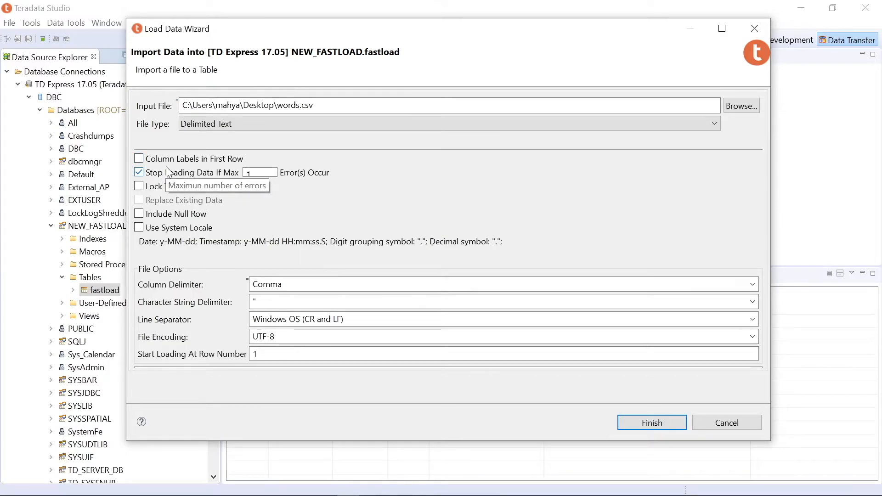
{"action": "mouse_move", "coordinate": [220, 297]}
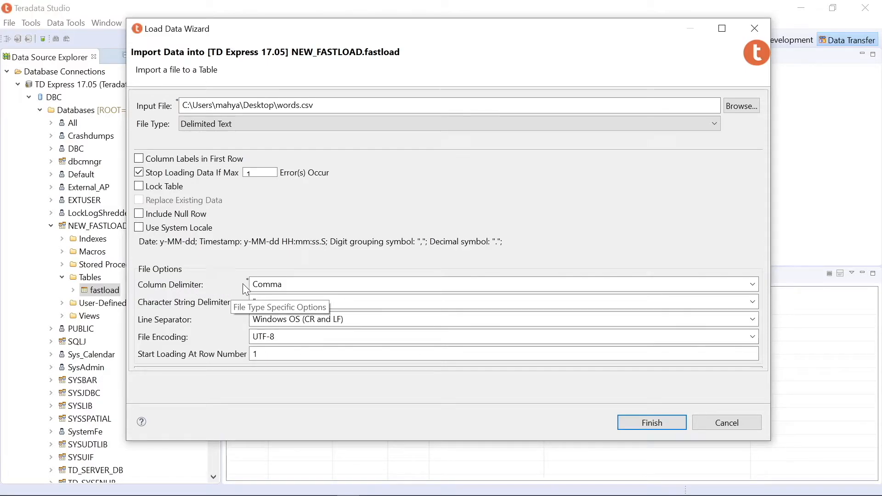
{"action": "left_click", "coordinate": [651, 422]}
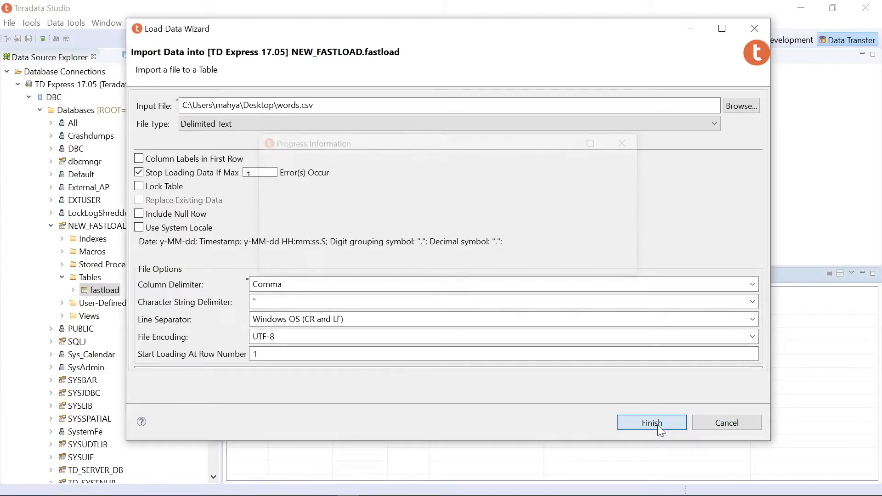
{"action": "left_click", "coordinate": [651, 423]}
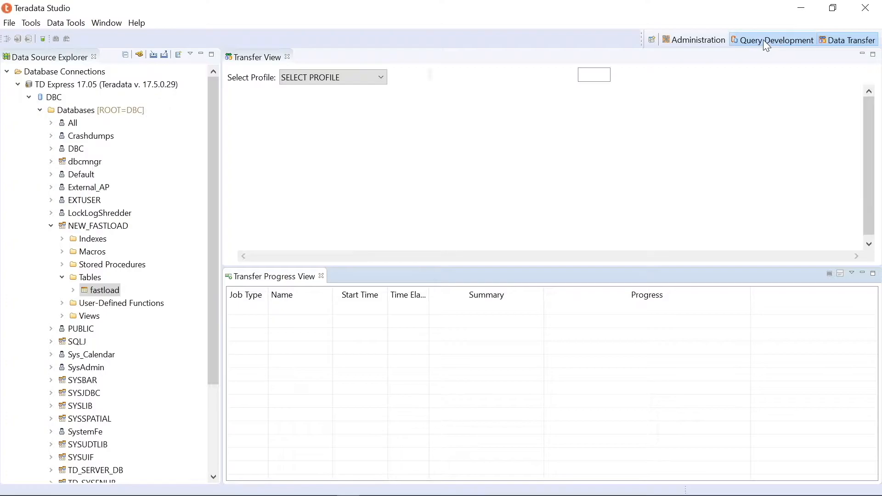
Rerun SELECT * FROM NEW_FASTLOAD.fastload and sort the loaded word rows by ascending ID
{"action": "left_click", "coordinate": [777, 40]}
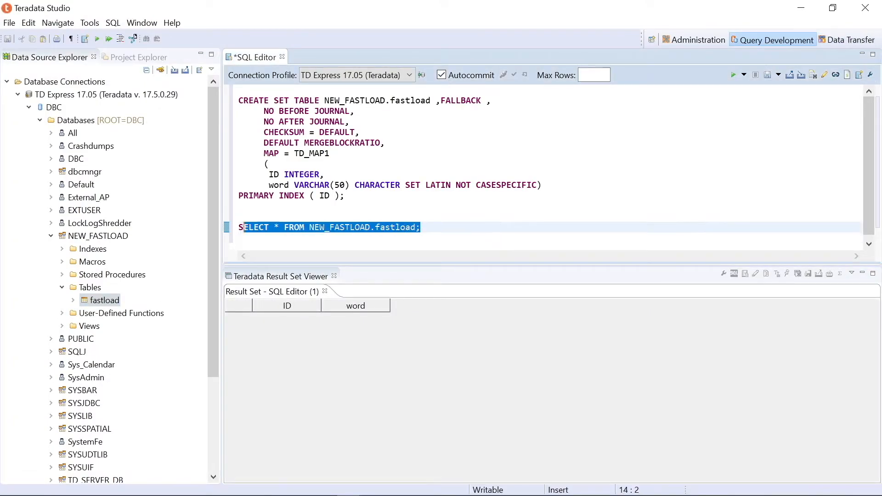
{"action": "left_click", "coordinate": [732, 75]}
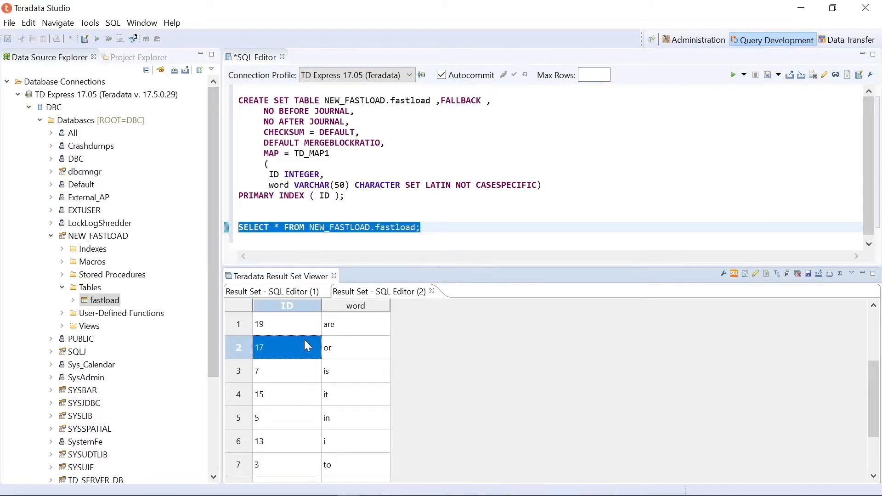
{"action": "left_click", "coordinate": [287, 306]}
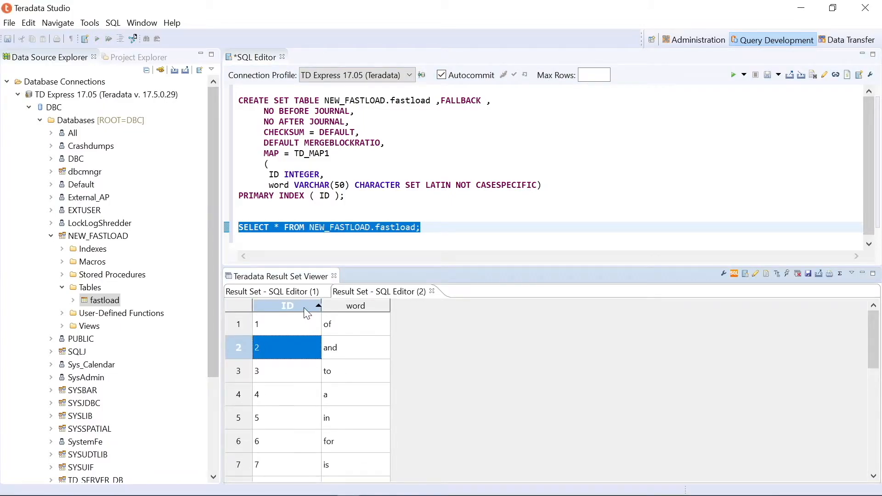
{"action": "scroll", "scroll_direction": "down", "scroll_amount": 3}
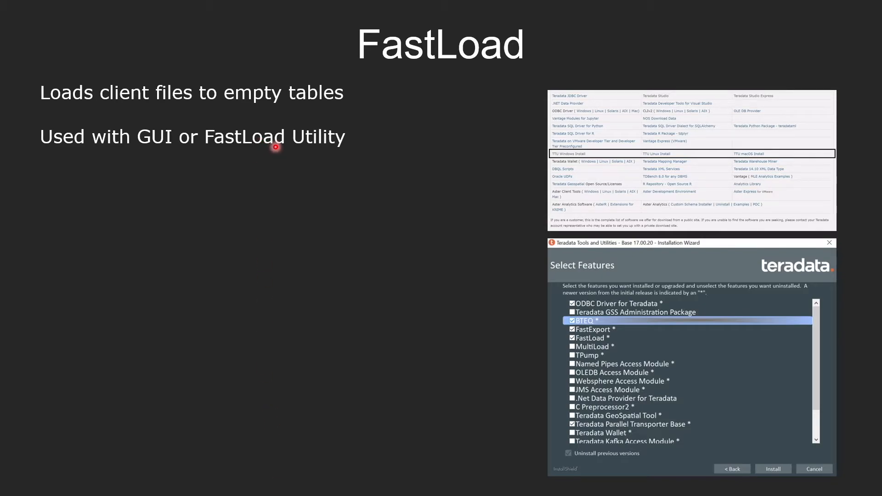
{"action": "mouse_move", "coordinate": [333, 176]}
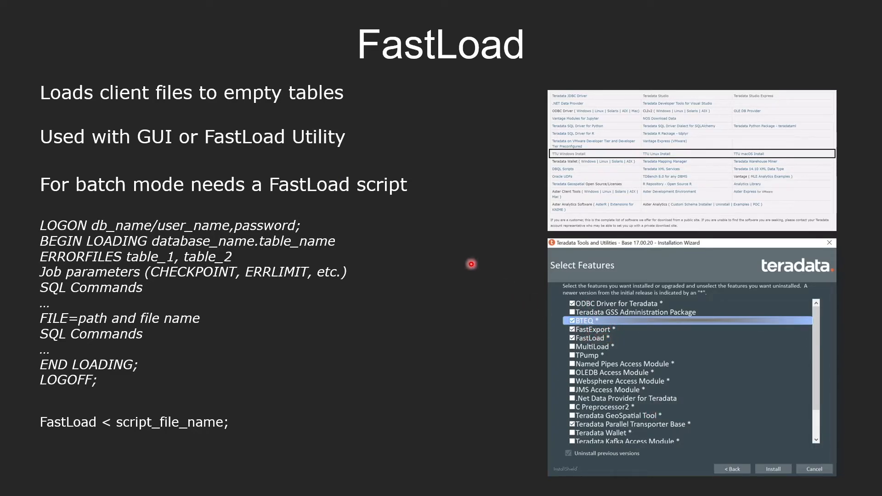
{"action": "mouse_move", "coordinate": [295, 201]}
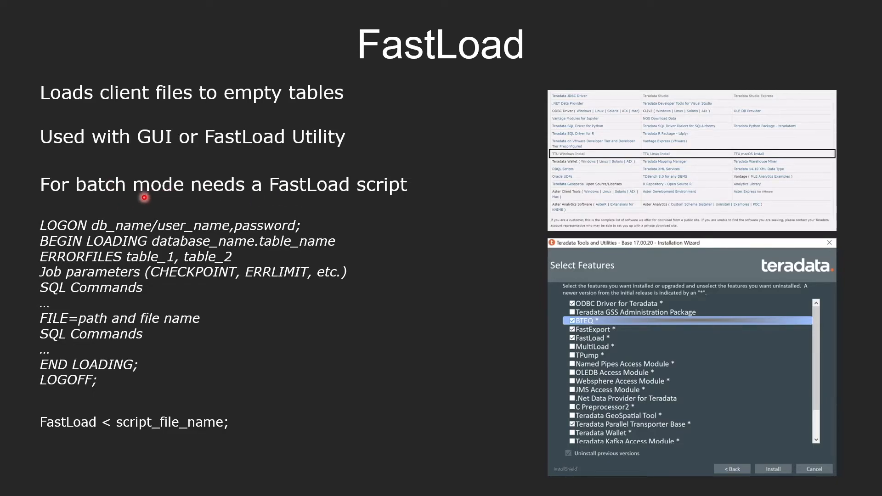
{"action": "mouse_move", "coordinate": [91, 213]}
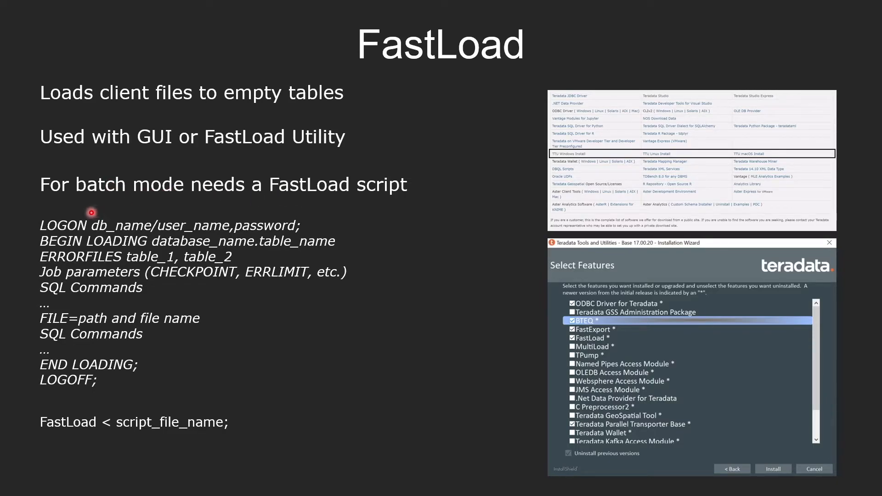
{"action": "mouse_move", "coordinate": [69, 436]}
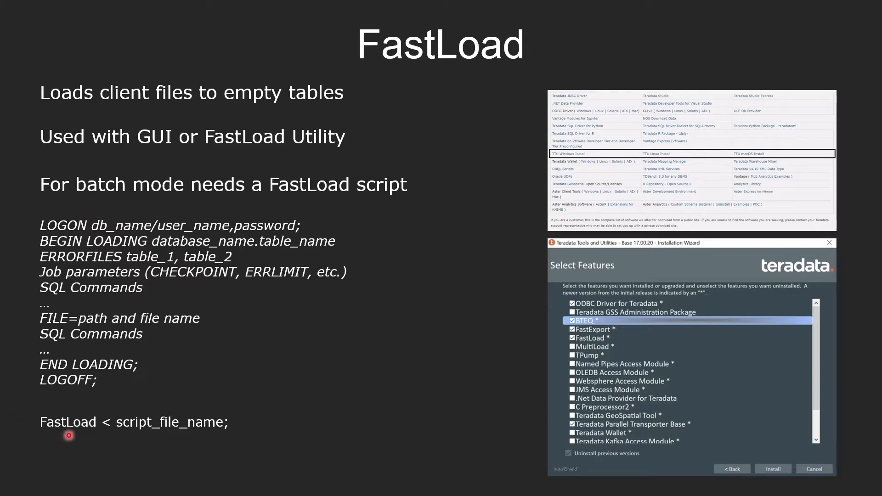
{"action": "mouse_move", "coordinate": [22, 227]}
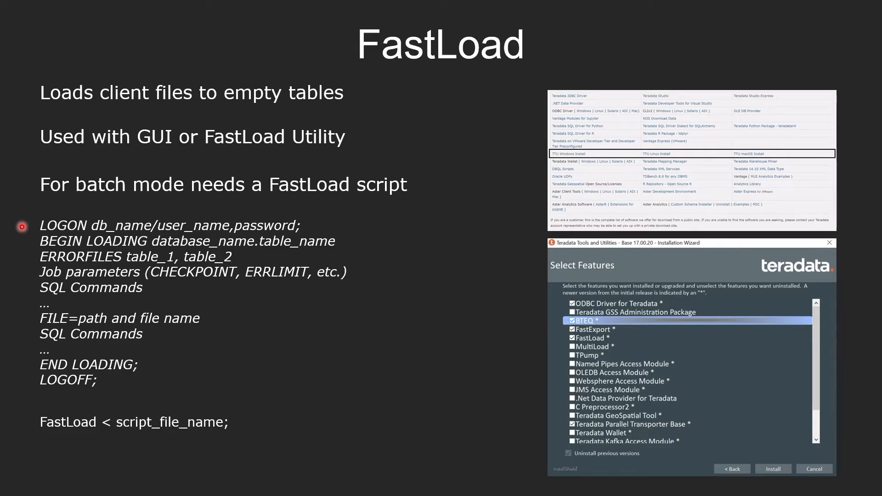
{"action": "mouse_move", "coordinate": [18, 416]}
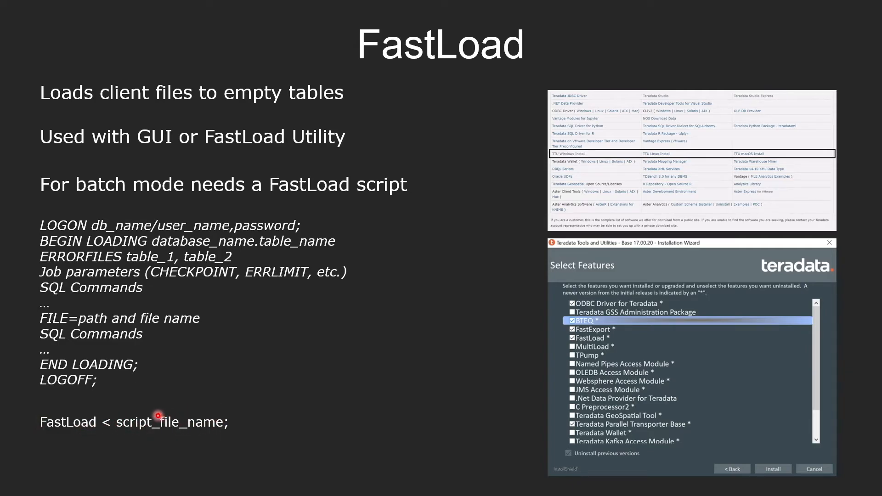
{"action": "mouse_move", "coordinate": [97, 416]}
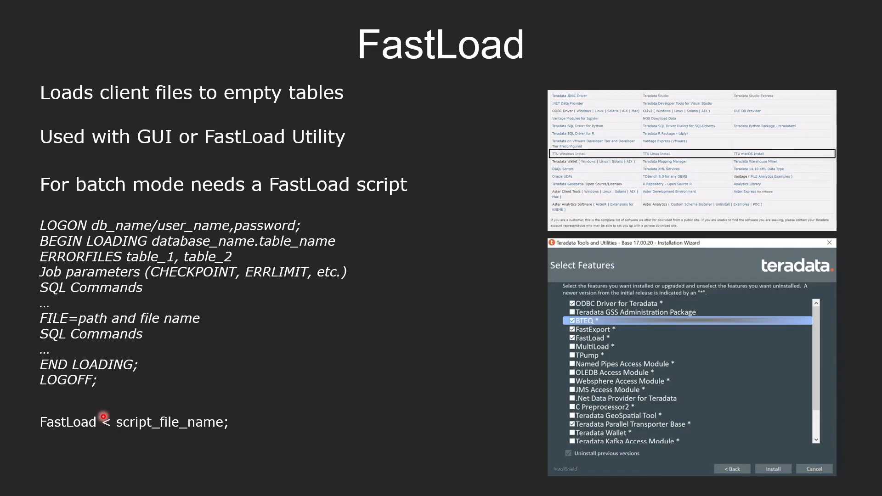
Advance to the 'Why FastLoad?' slide contrasting 20,000 INSERTs taking 25 minutes
{"action": "key", "text": "Right"}
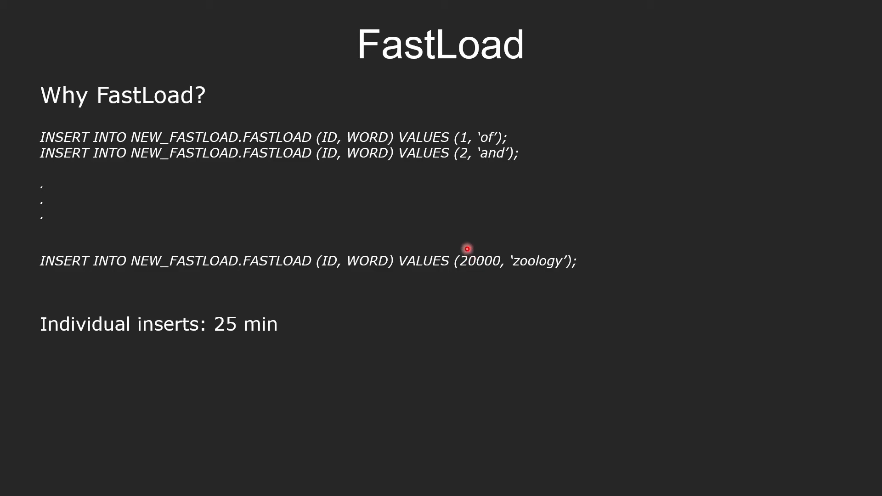
{"action": "mouse_move", "coordinate": [457, 249]}
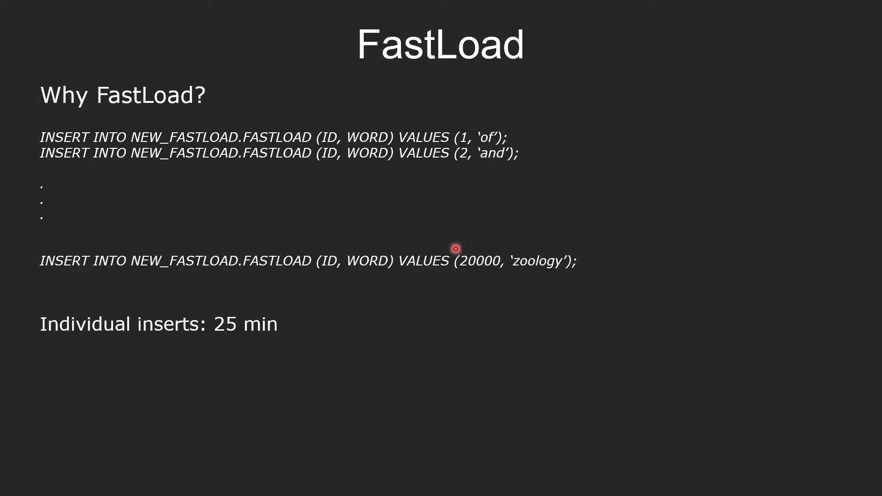
{"action": "mouse_move", "coordinate": [70, 183]}
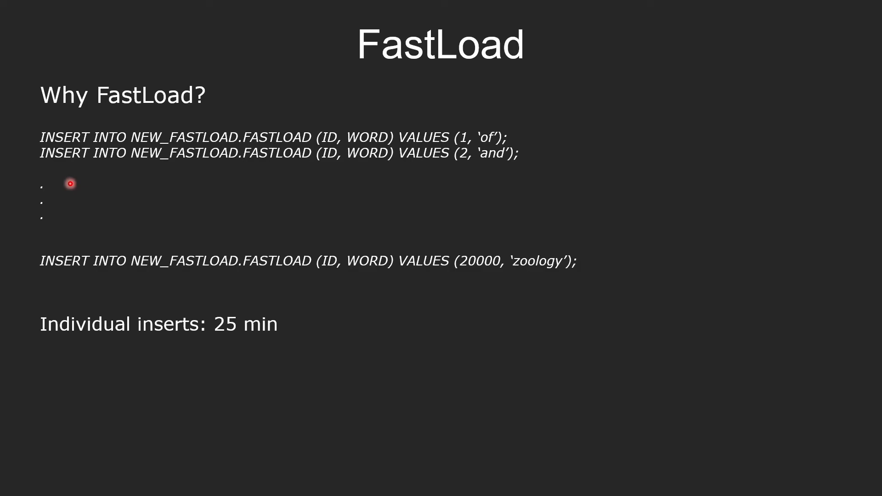
{"action": "mouse_move", "coordinate": [70, 214]}
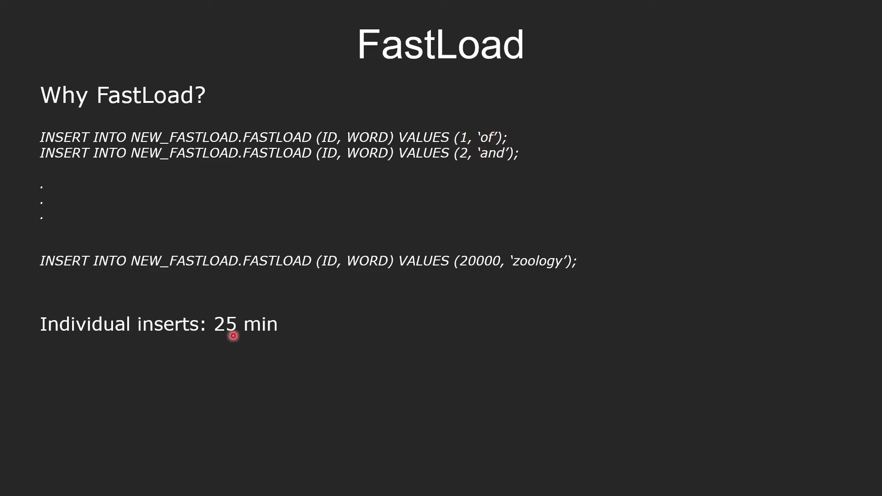
{"action": "mouse_move", "coordinate": [255, 331]}
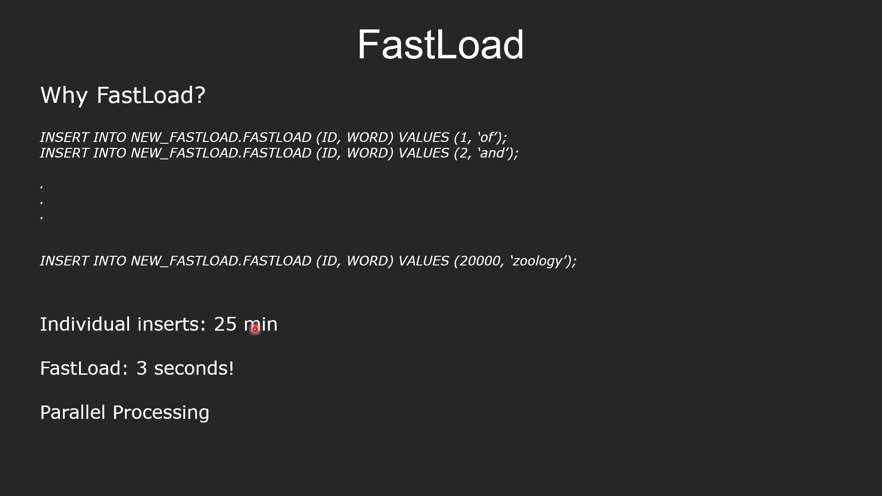
{"action": "mouse_move", "coordinate": [82, 369]}
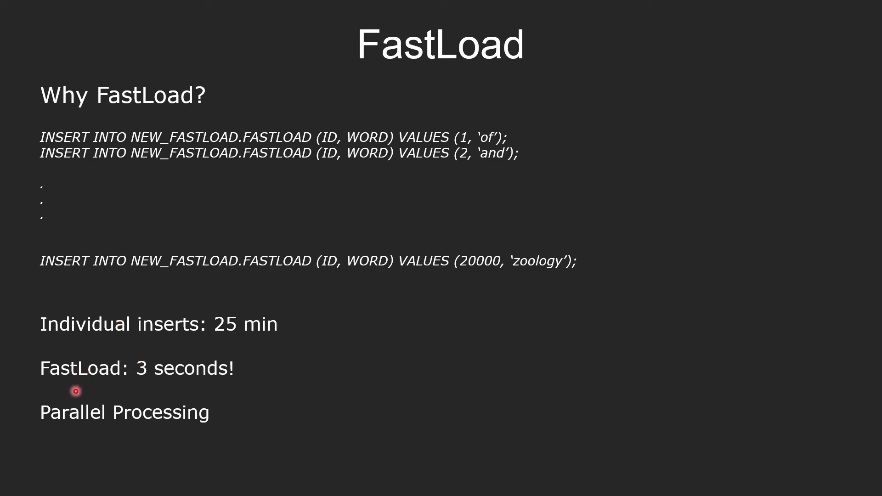
{"action": "mouse_move", "coordinate": [70, 395]}
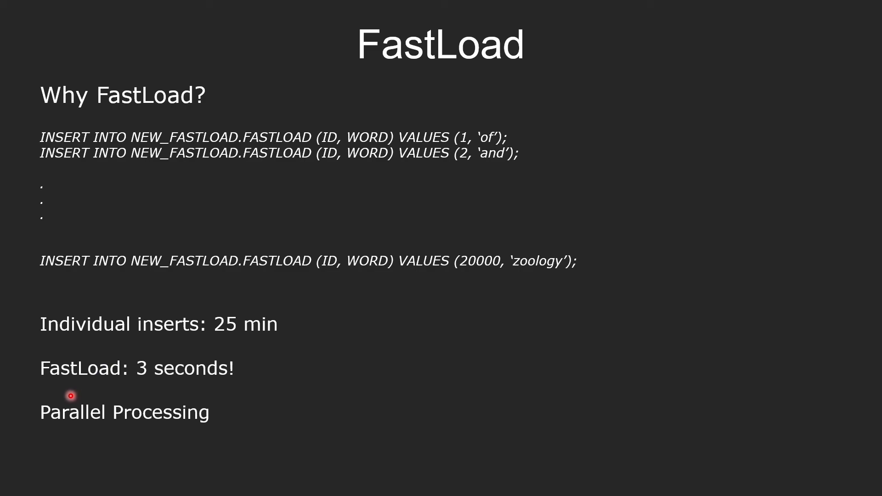
{"action": "mouse_move", "coordinate": [165, 392]}
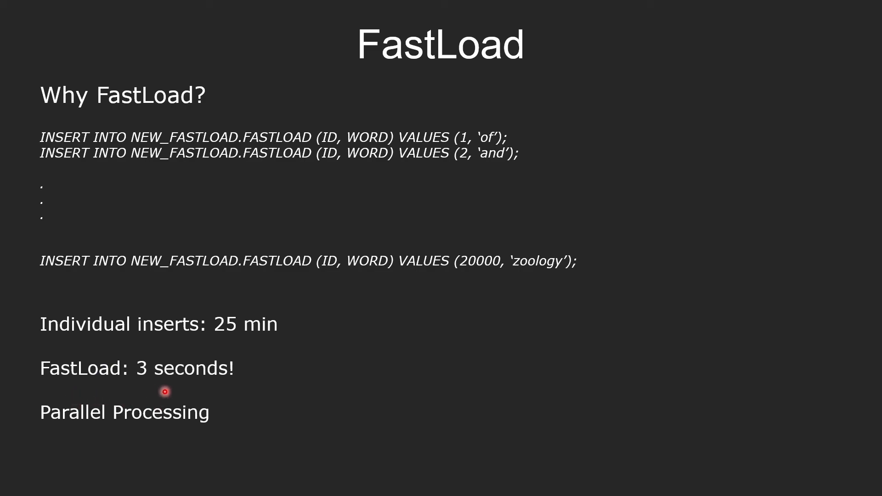
{"action": "mouse_move", "coordinate": [123, 162]}
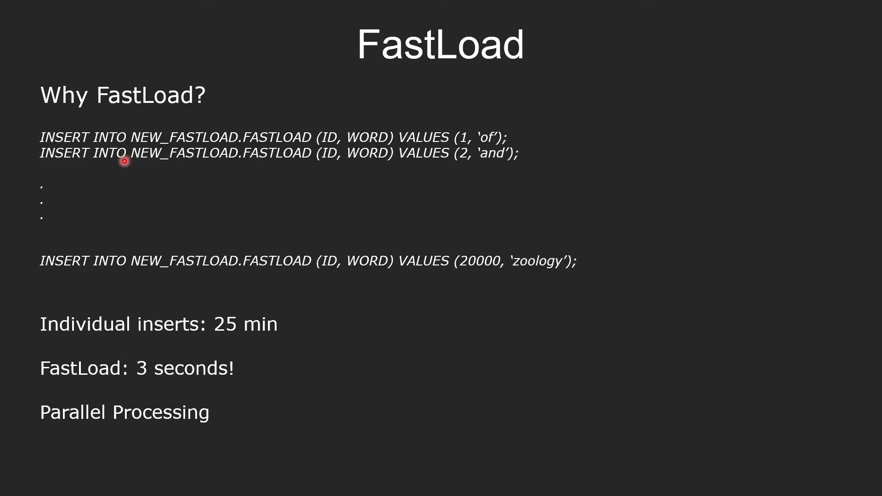
{"action": "mouse_move", "coordinate": [99, 404]}
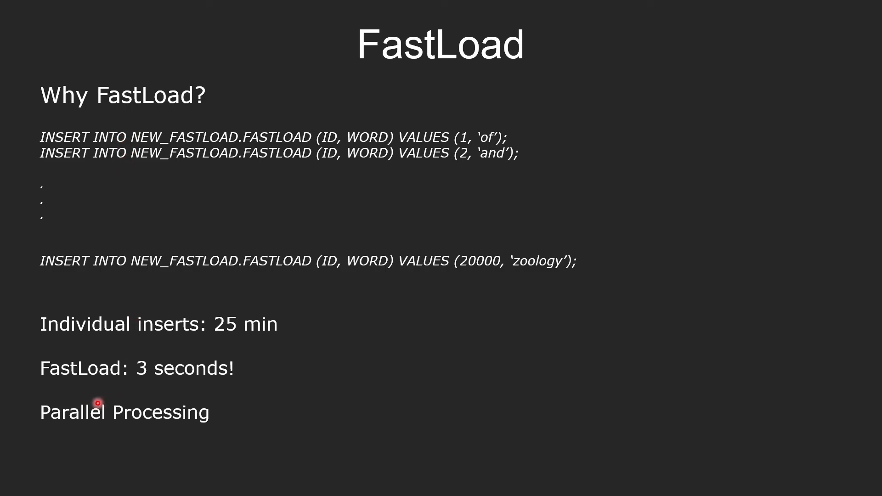
{"action": "mouse_move", "coordinate": [511, 146]}
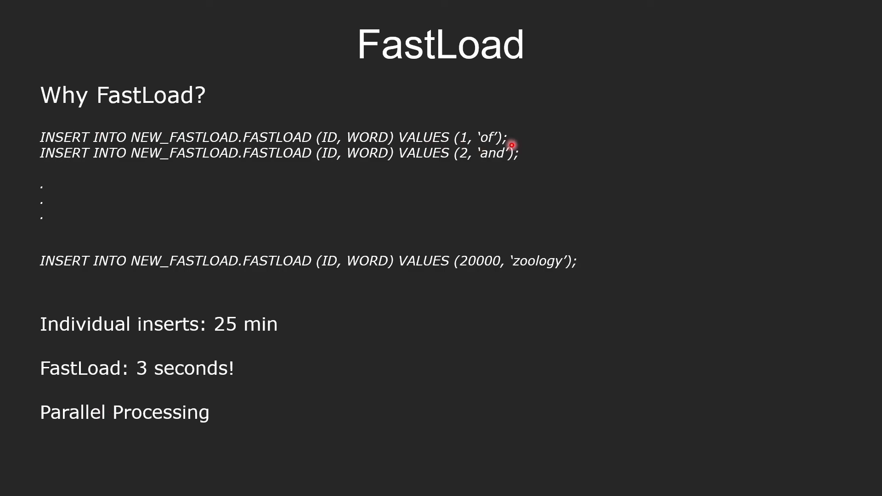